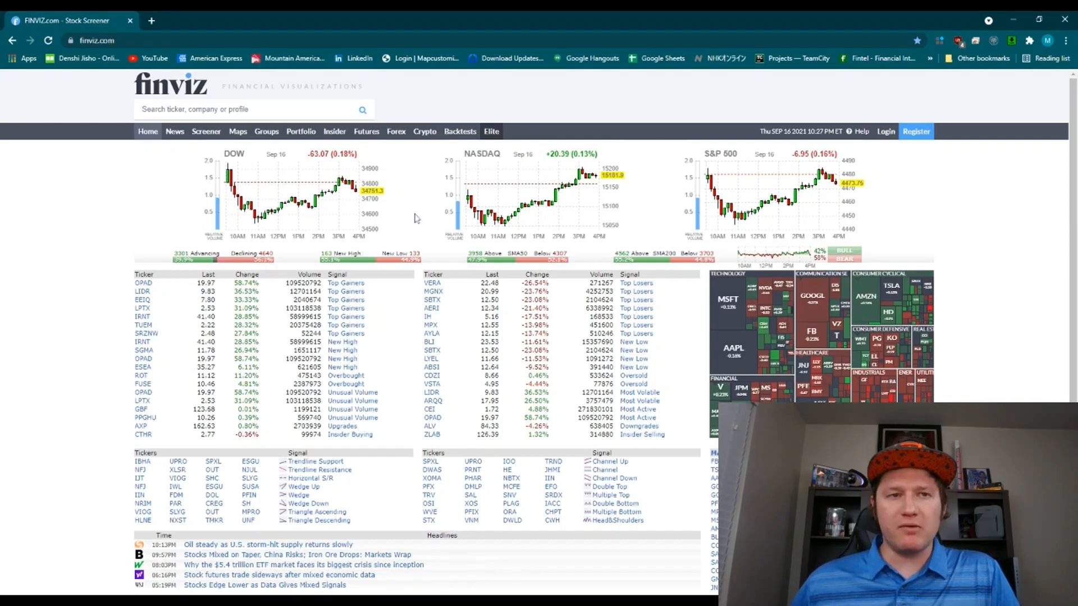
mouse_move(458, 165)
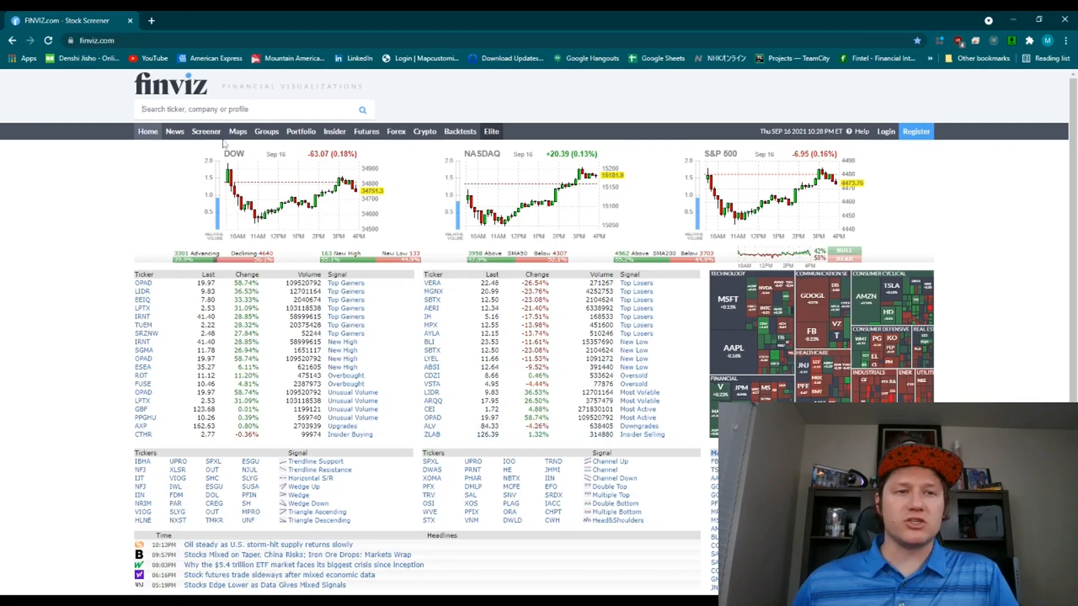
- Open the Finviz stock screener showing all filter categories at once
left_click(206, 131)
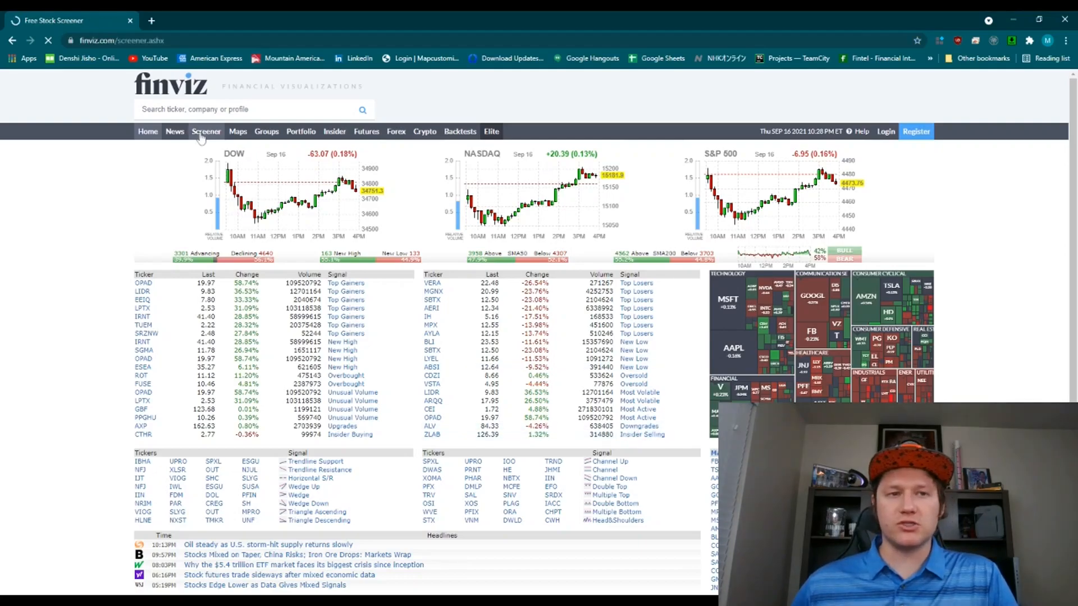
left_click(205, 131)
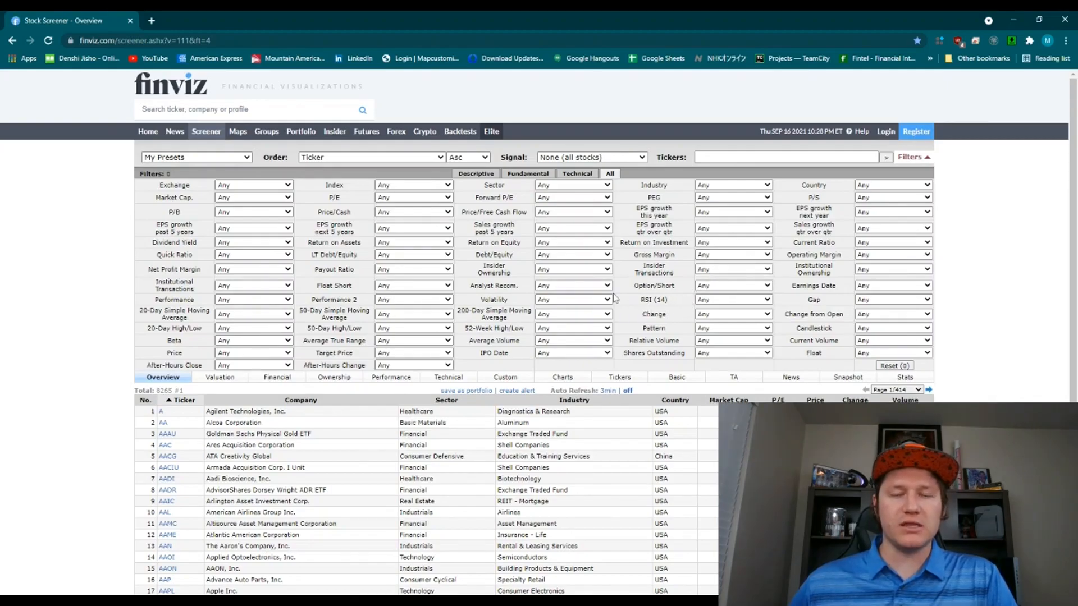
mouse_move(694, 299)
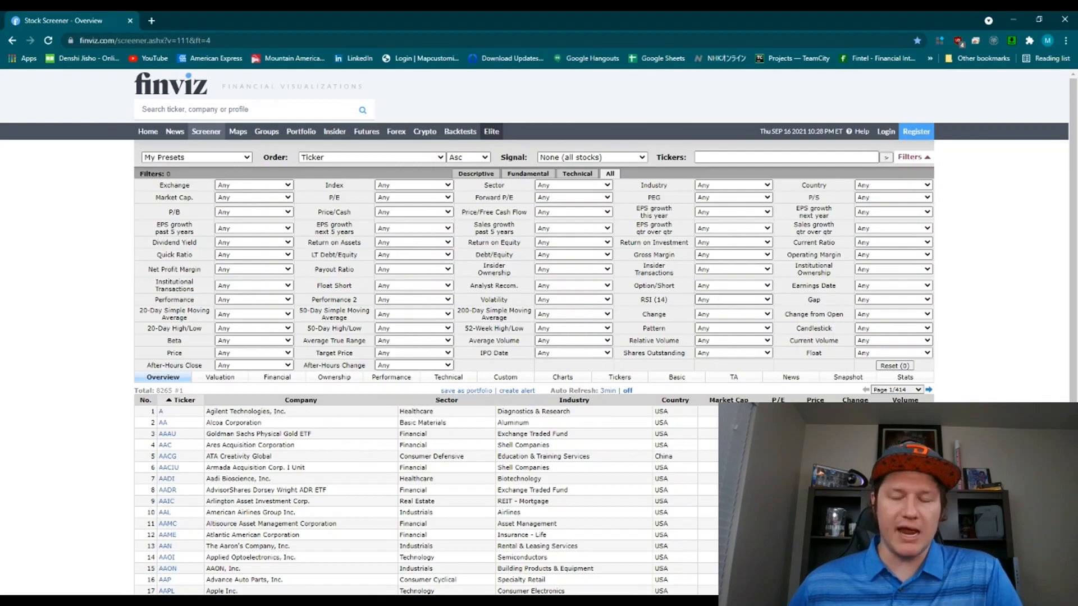
mouse_move(642, 311)
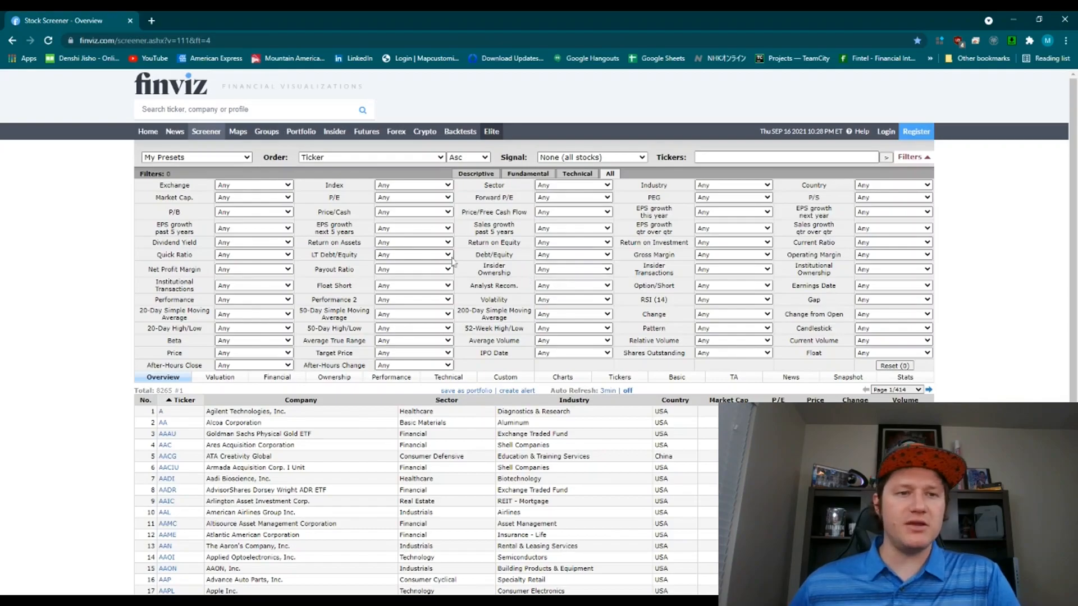
mouse_move(238, 252)
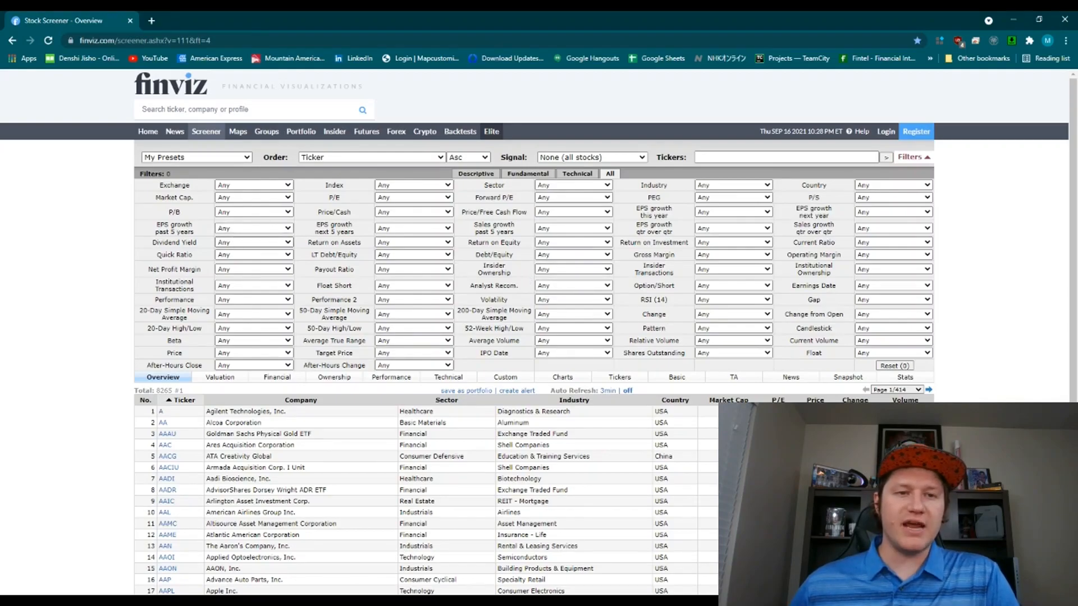
- Filter for Dividend Yield Positive (>0%) and RSI (14) Oversold (30), narrowing to 88 stocks
left_click(252, 243)
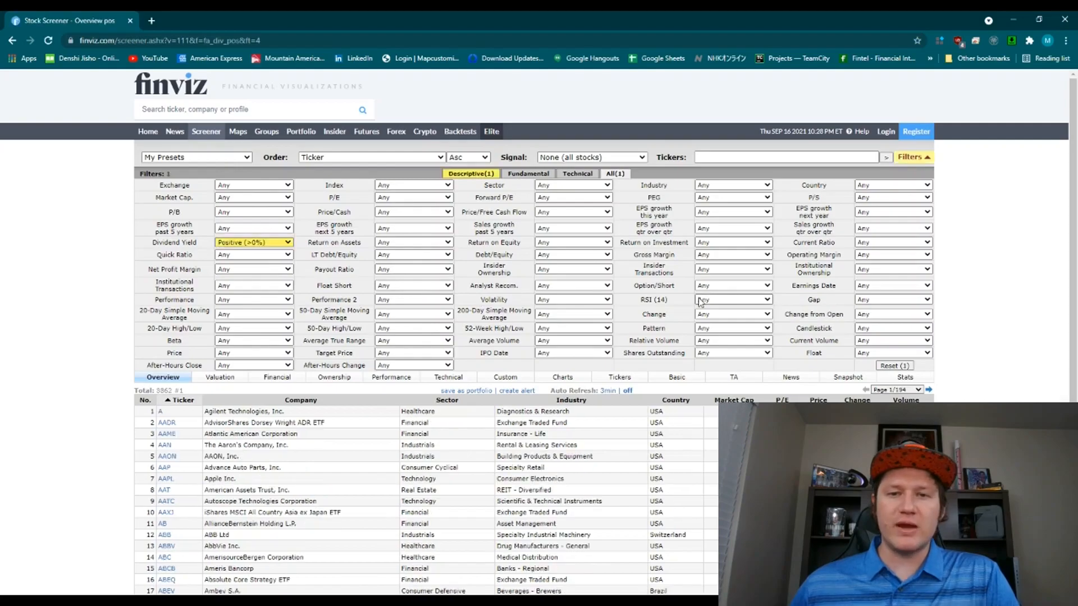
left_click(732, 298)
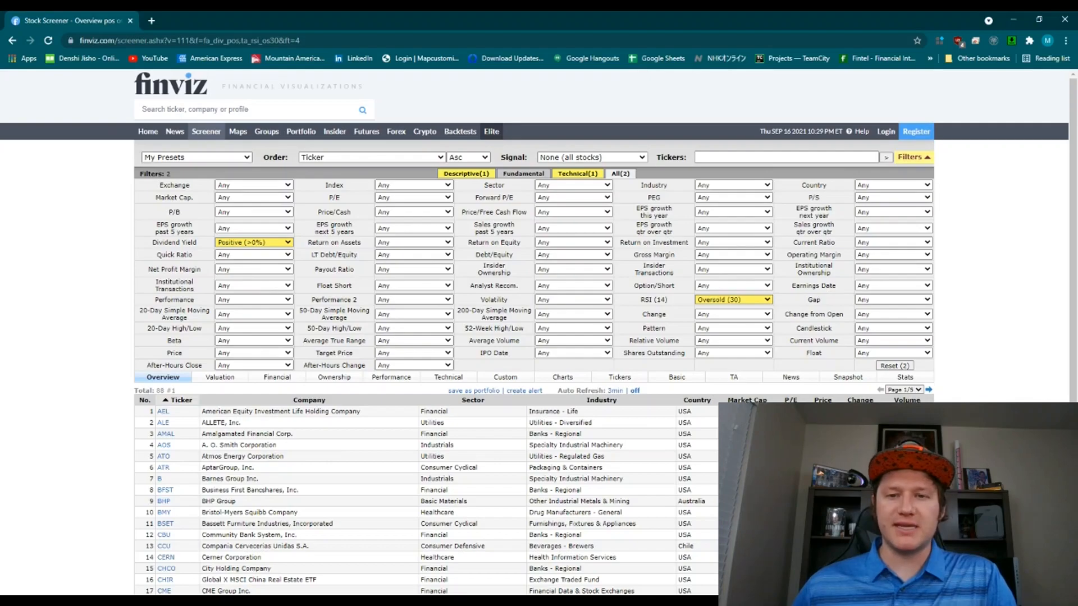
scroll("down", 3)
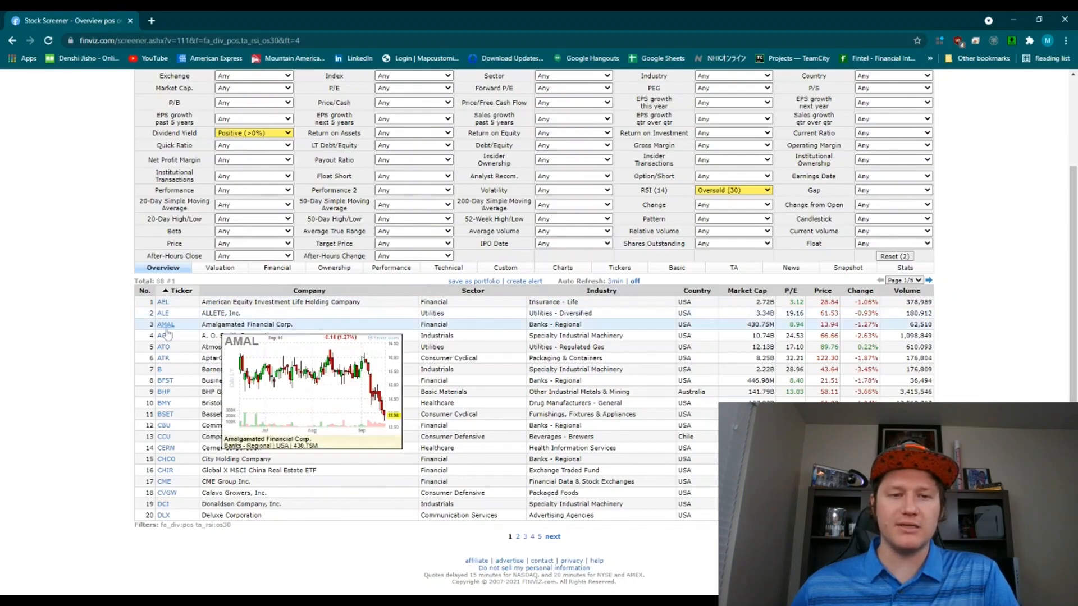
mouse_move(165, 336)
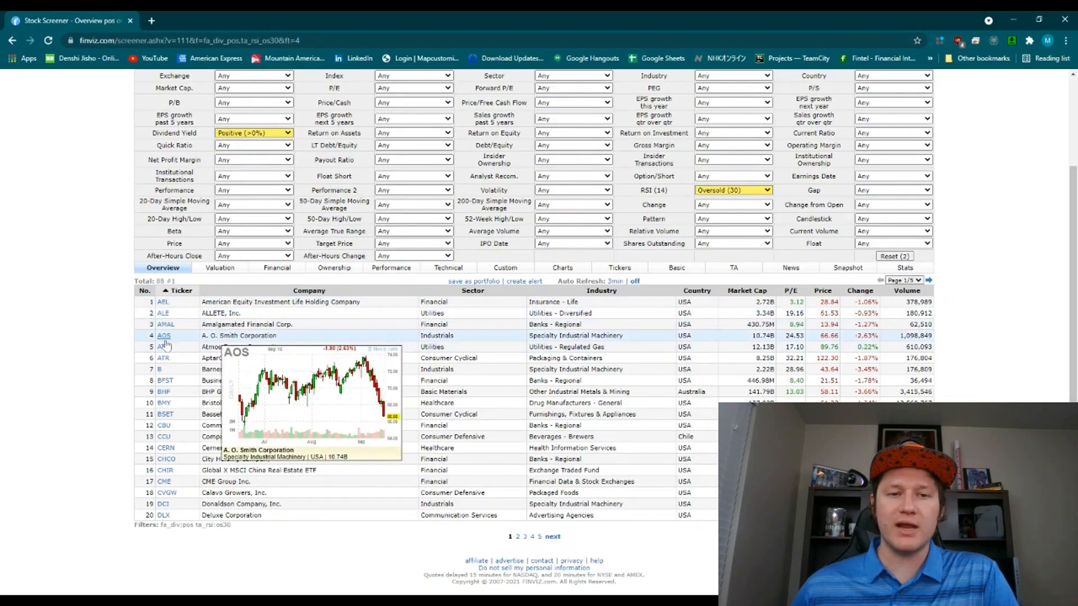
mouse_move(164, 347)
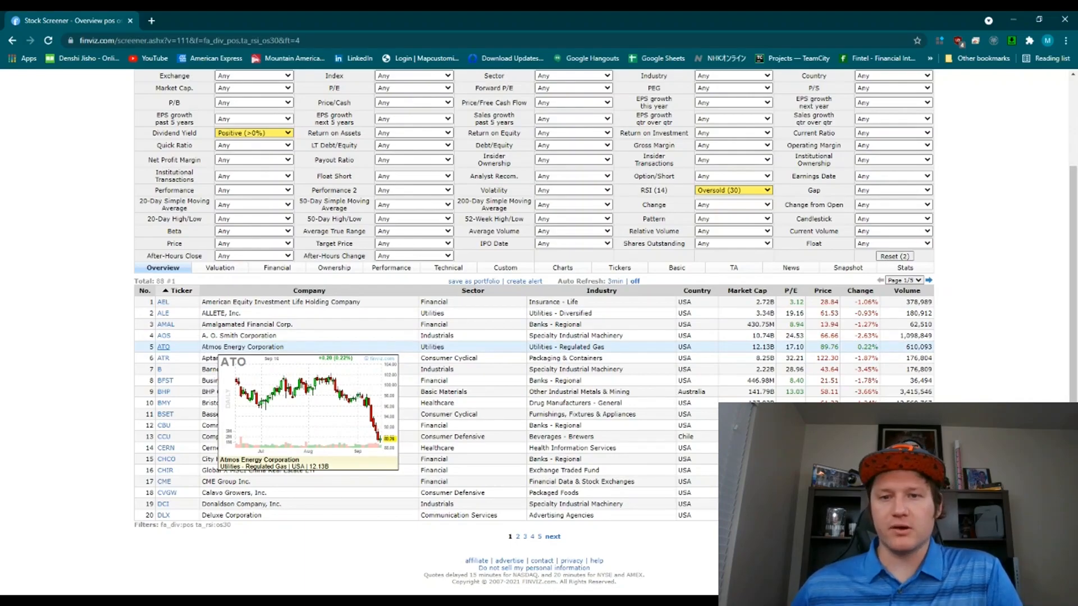
mouse_move(728, 351)
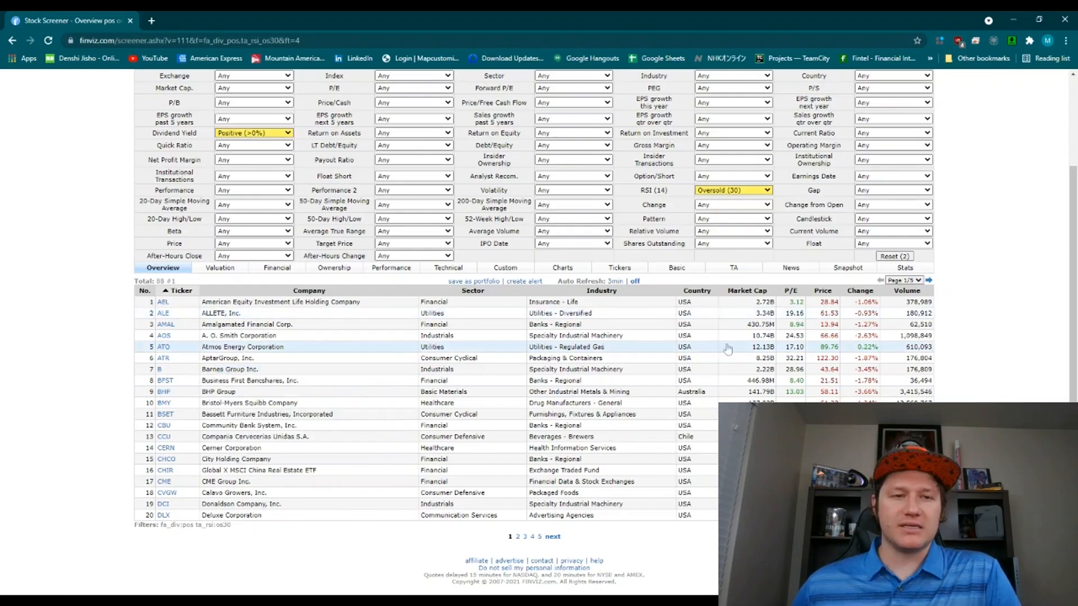
mouse_move(448, 267)
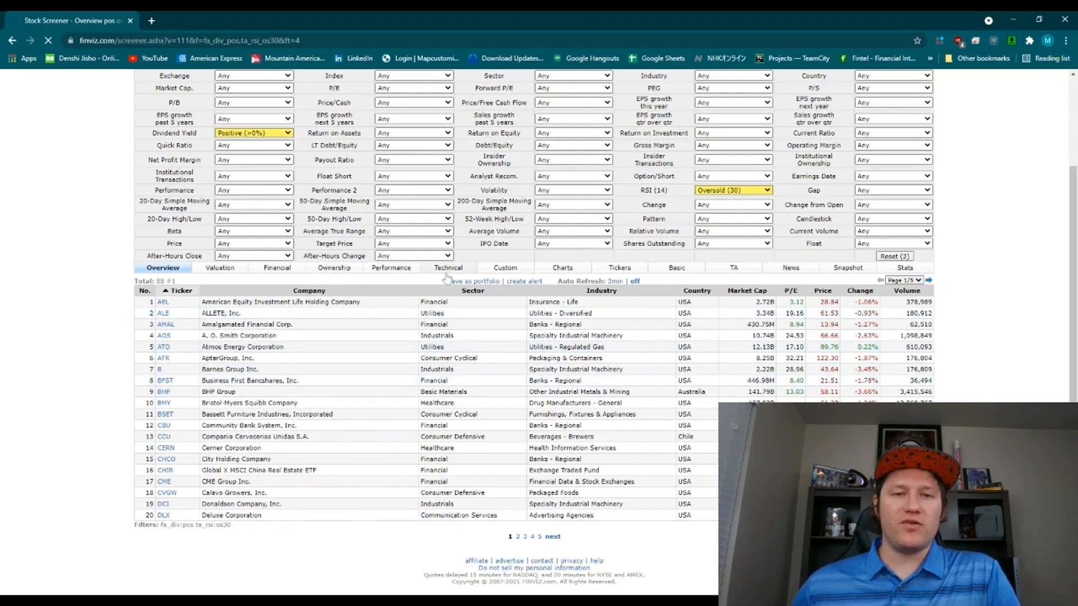
- Show the 88 results in the Valuation view, sorted by market cap largest first
left_click(448, 267)
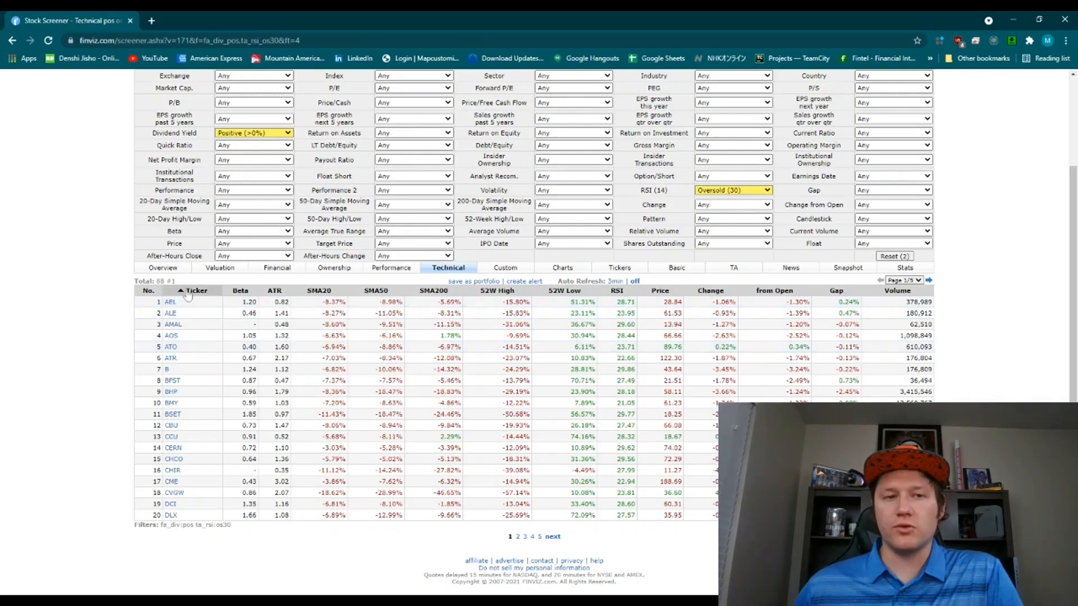
left_click(219, 378)
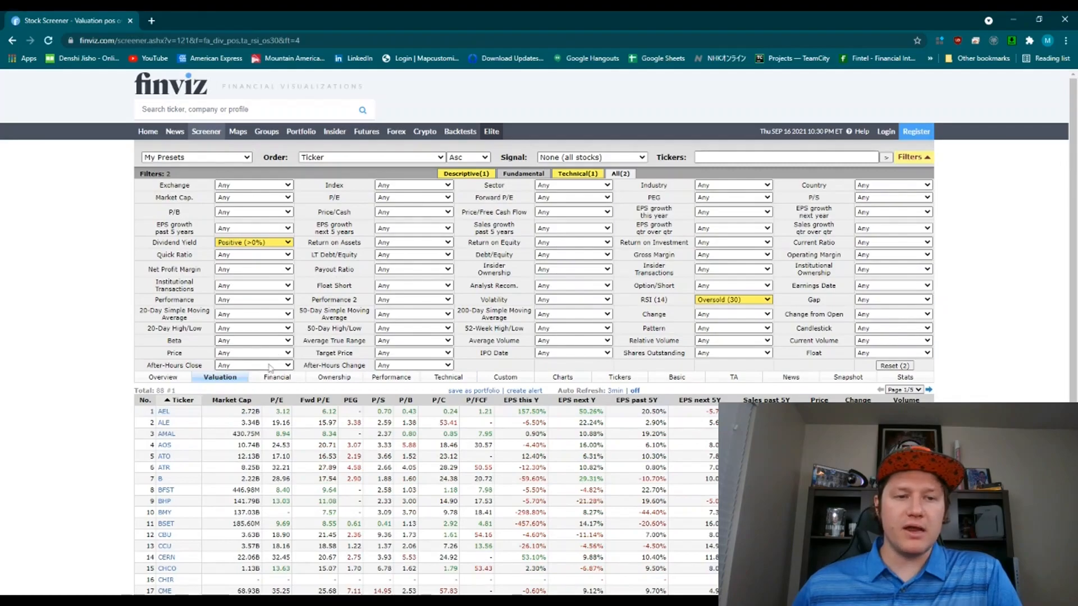
left_click(234, 400)
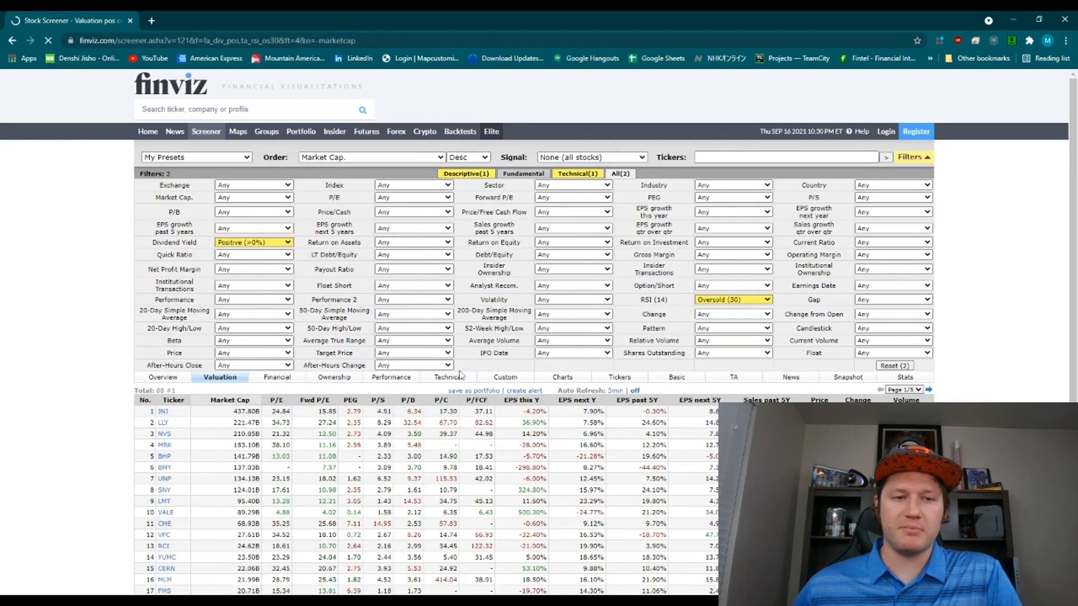
scroll("down", 3)
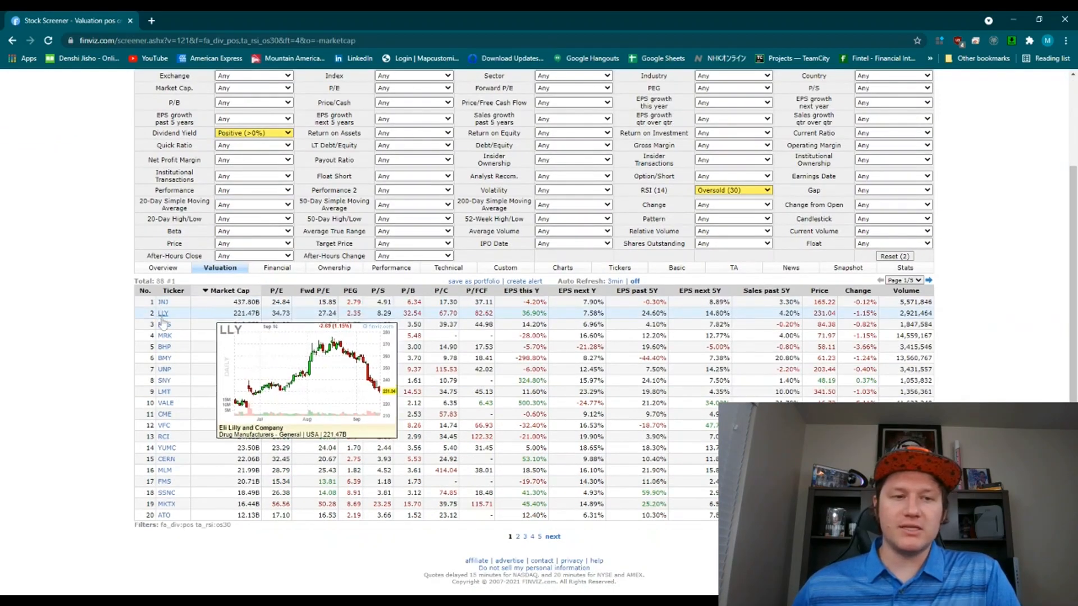
mouse_move(163, 323)
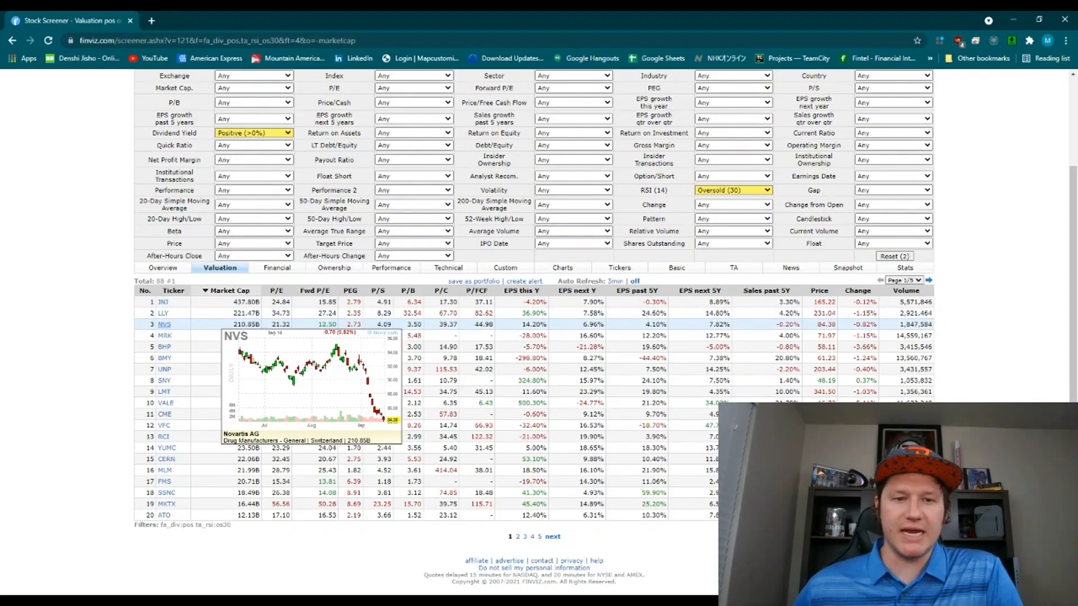
mouse_move(165, 336)
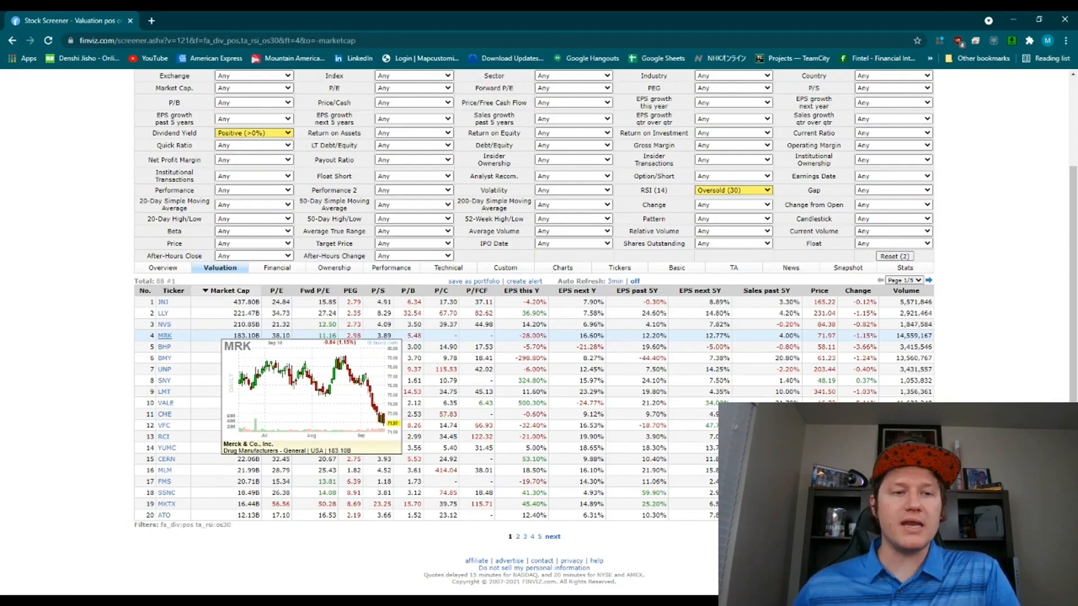
- Open the MRK quote page and review its fundamentals, ratings and news
left_click(164, 336)
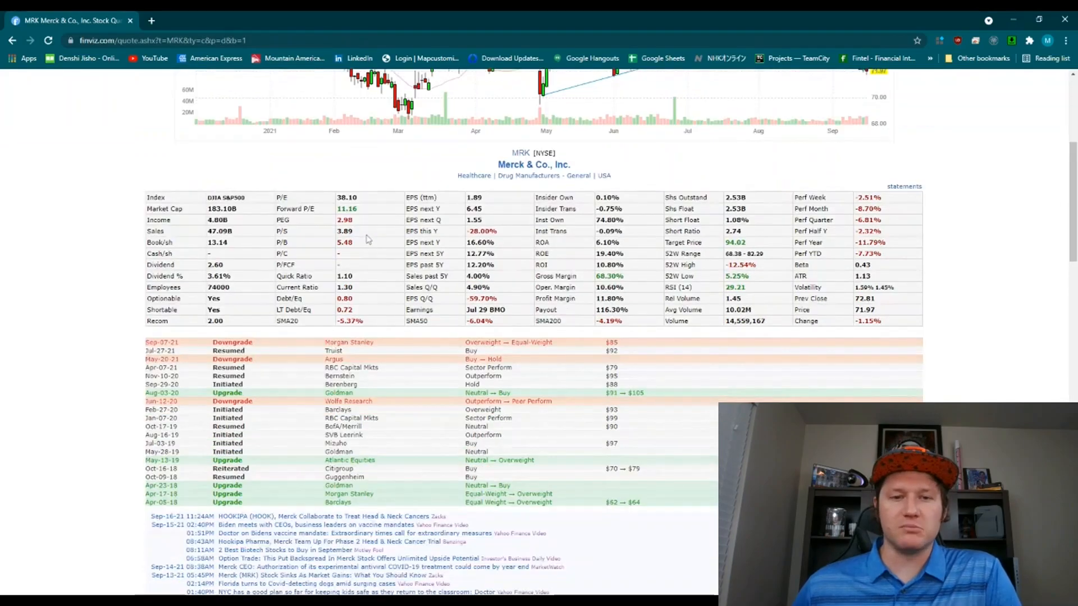
scroll("down", 3)
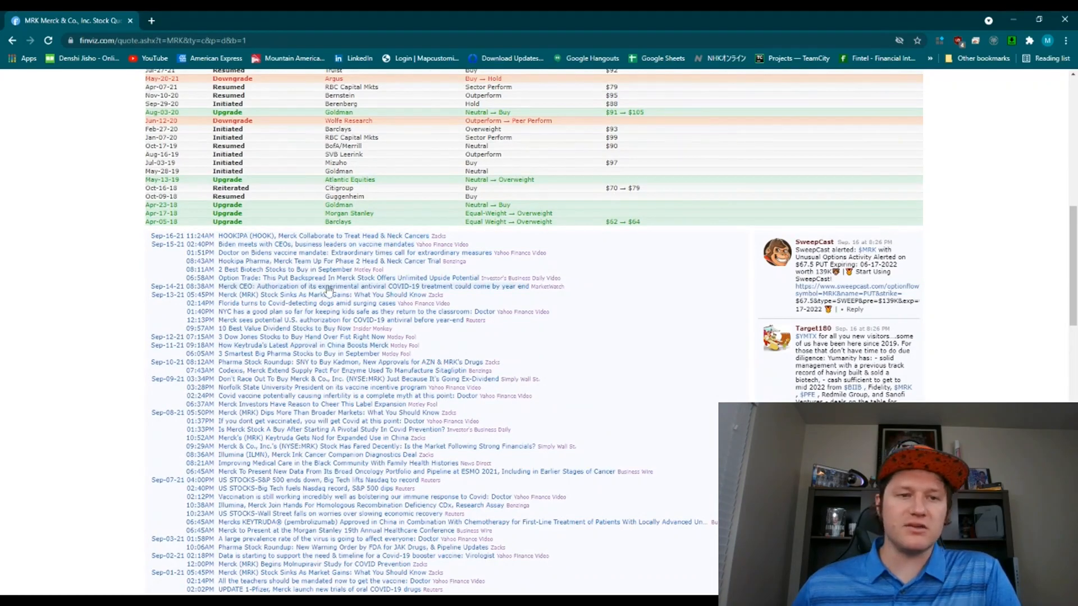
scroll("up", 3)
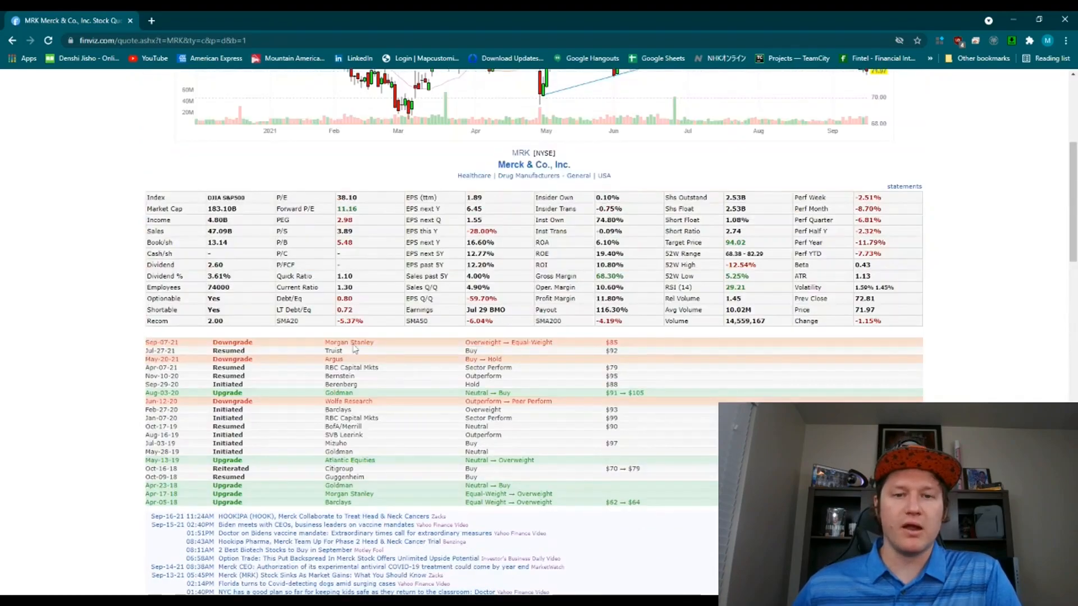
mouse_move(516, 343)
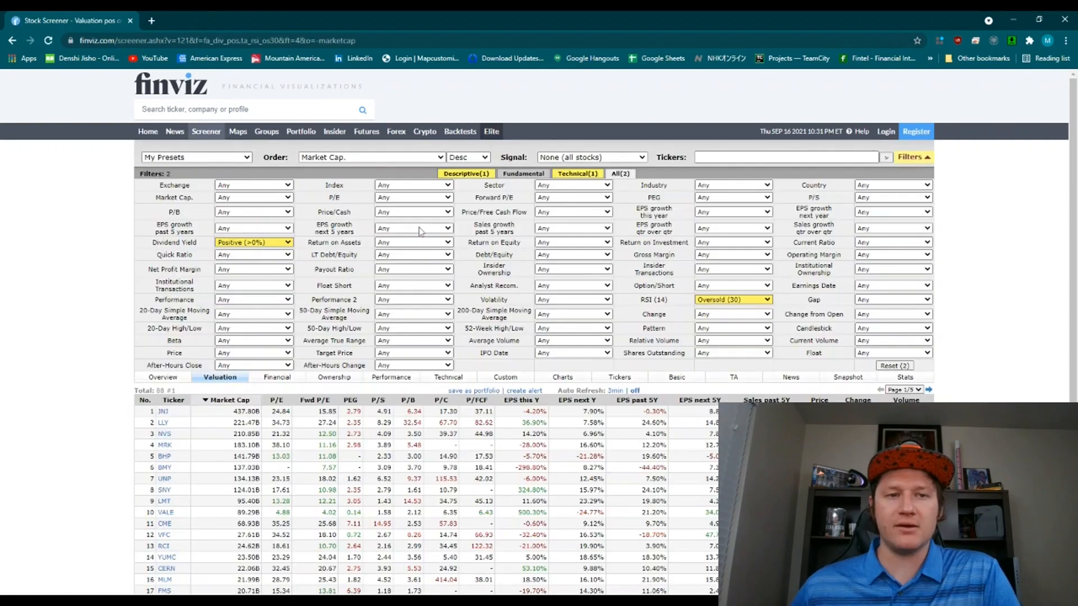
mouse_move(813, 242)
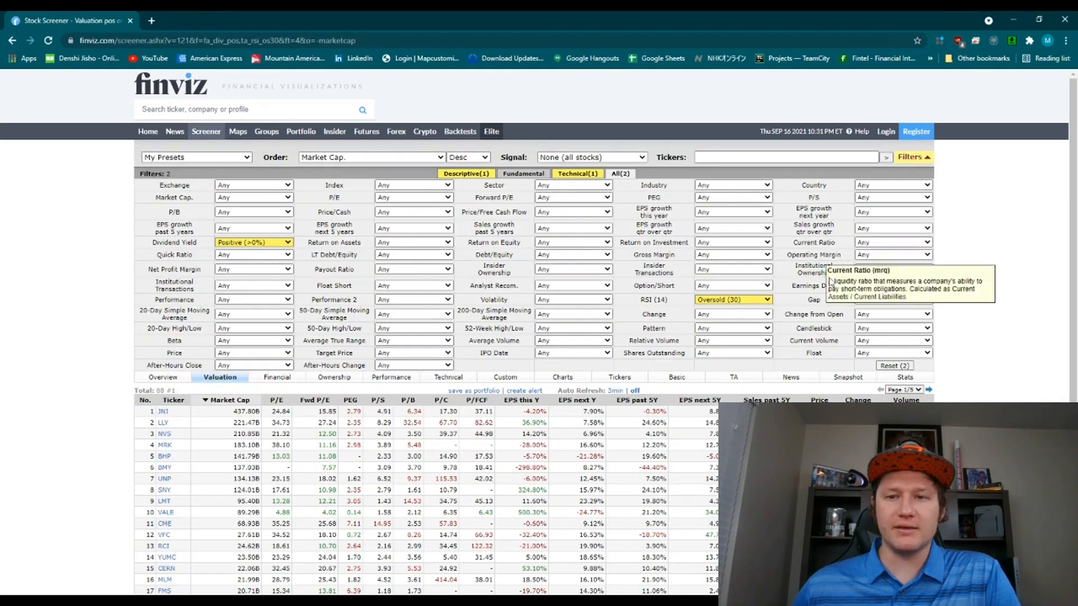
- Reset all filters, then require weekly volatility over 15% and start choosing a beta range
left_click(895, 365)
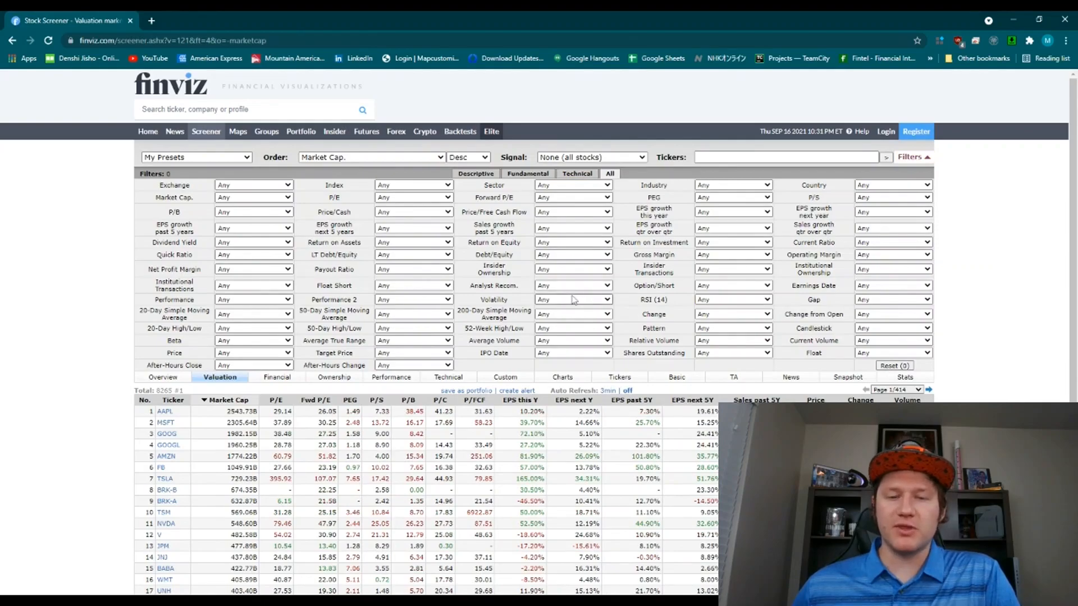
mouse_move(572, 310)
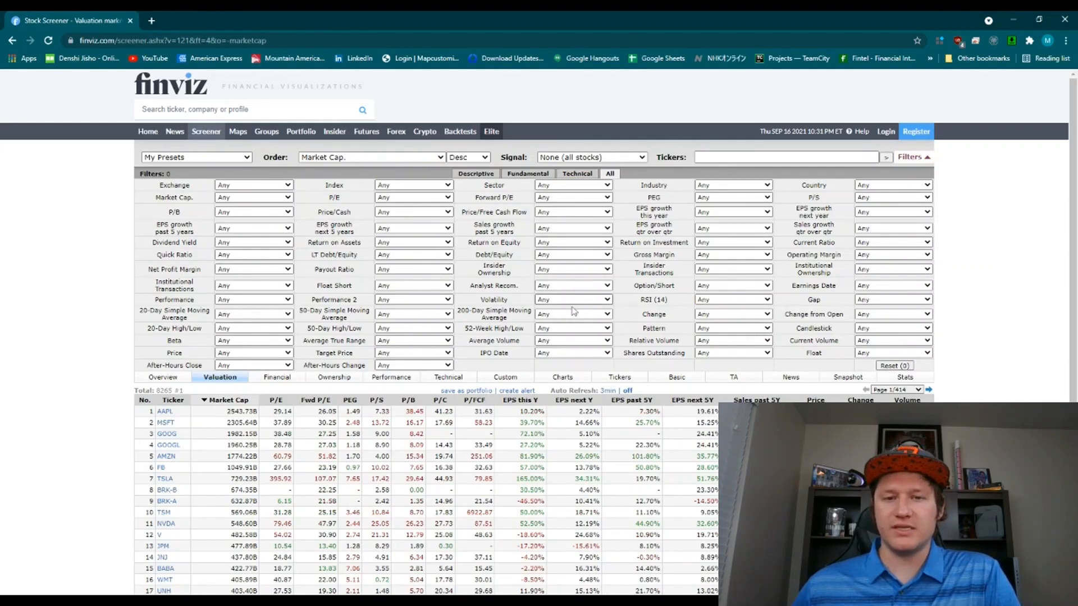
left_click(573, 300)
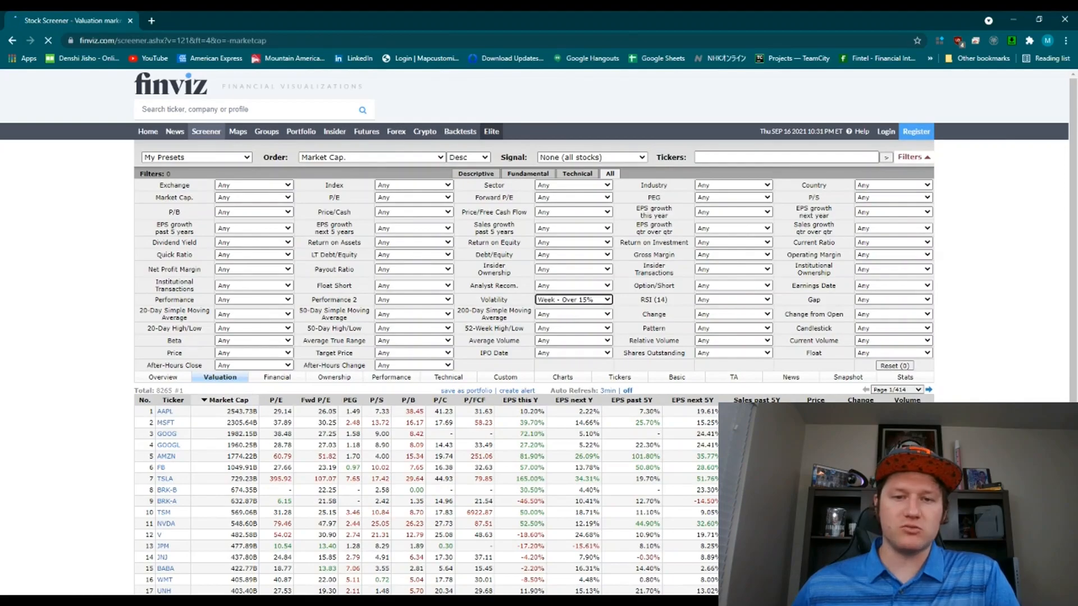
left_click(573, 299)
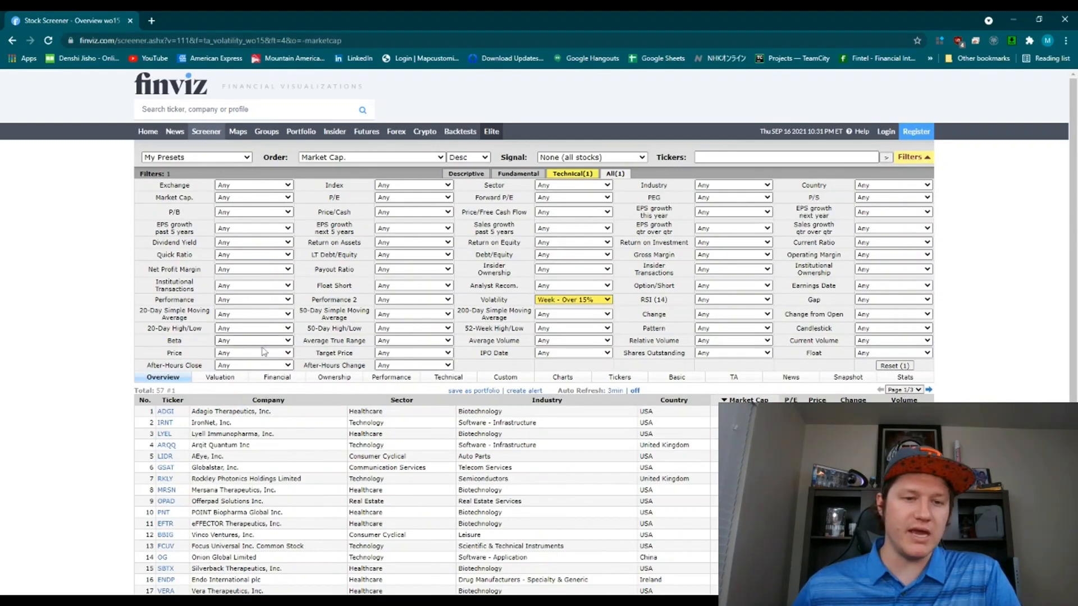
left_click(258, 340)
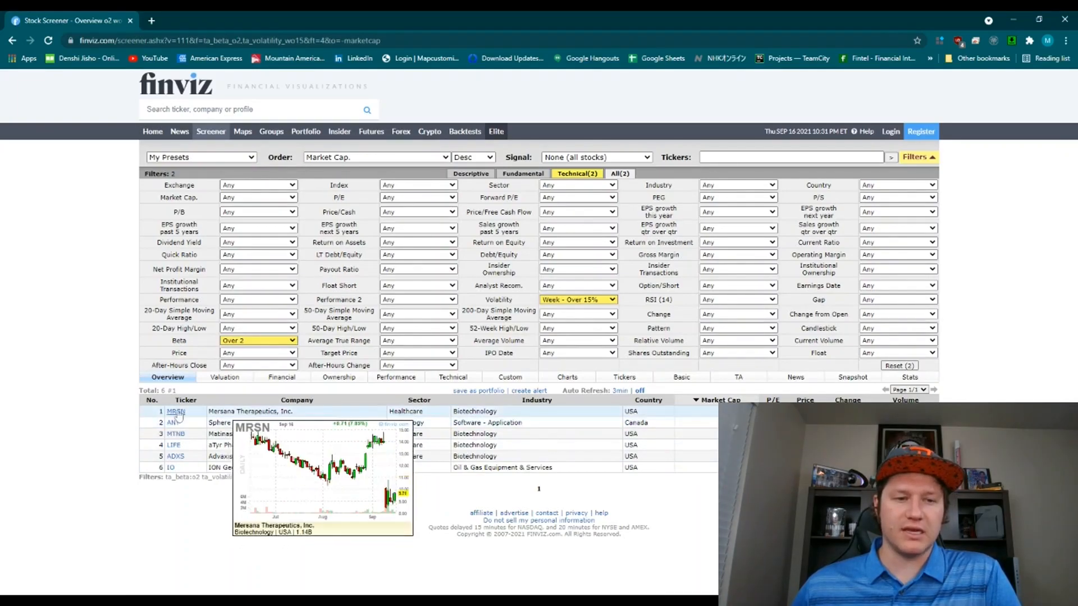
mouse_move(173, 422)
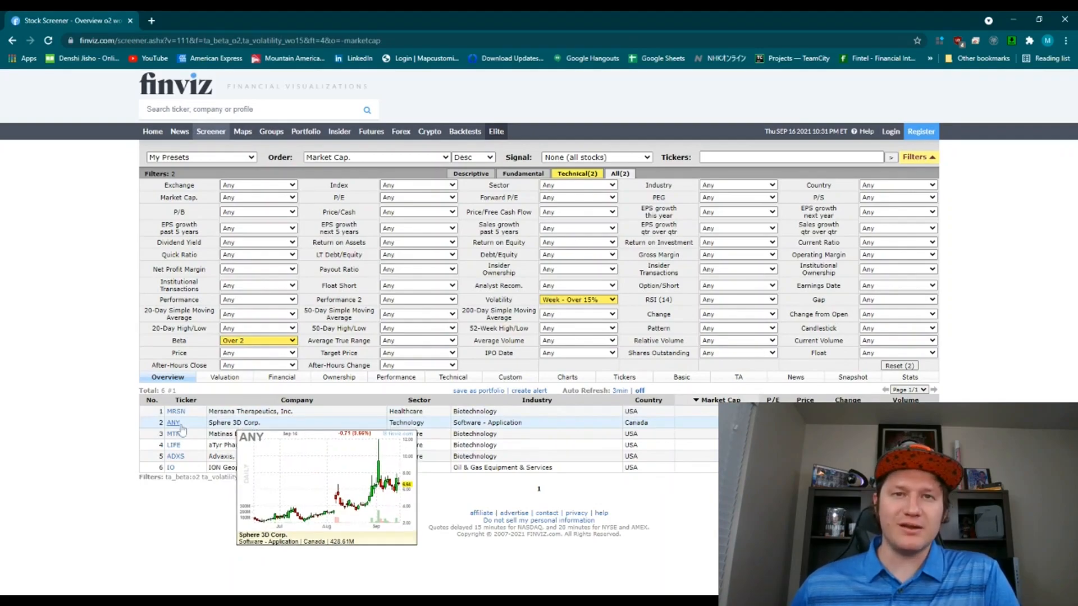
mouse_move(181, 444)
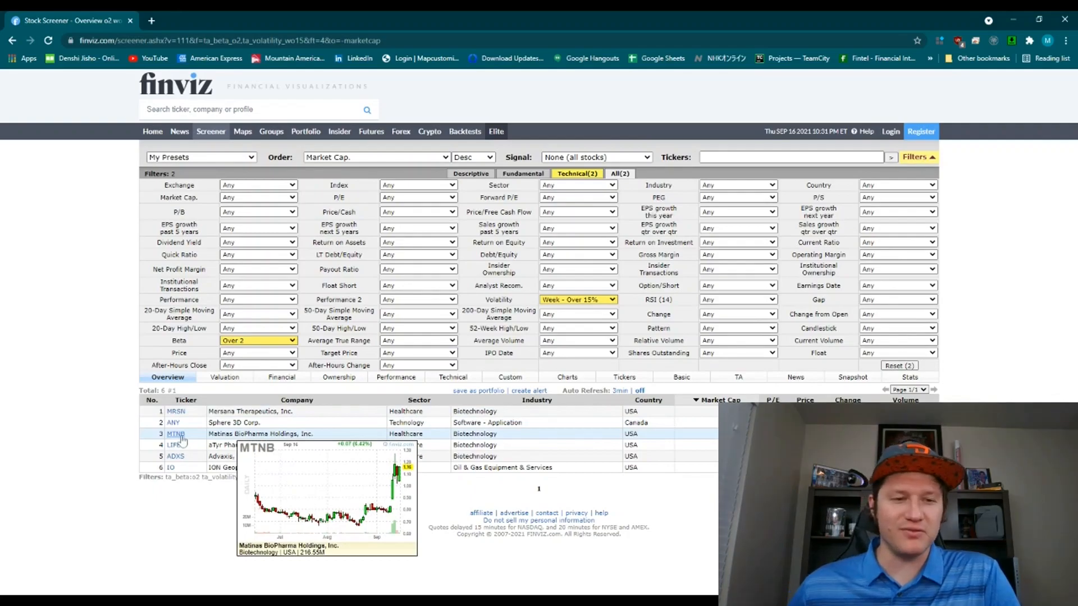
mouse_move(175, 445)
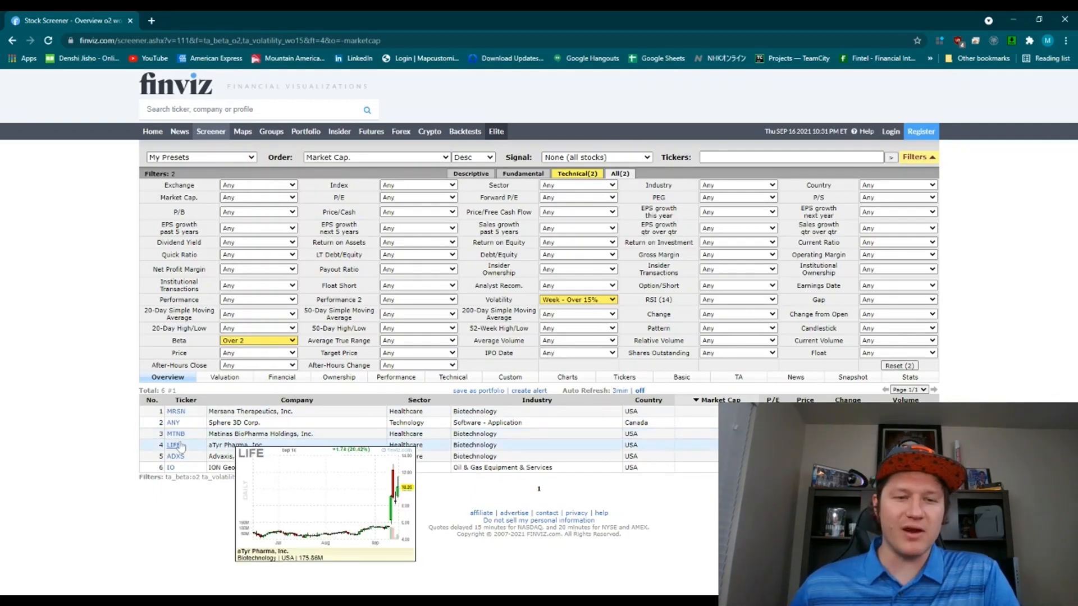
mouse_move(176, 456)
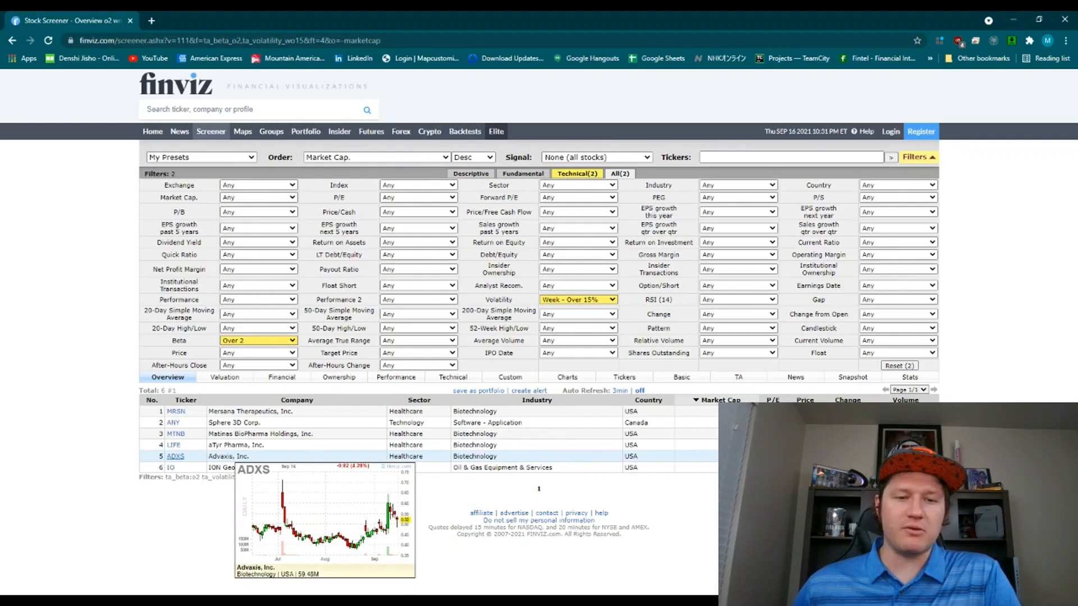
mouse_move(170, 467)
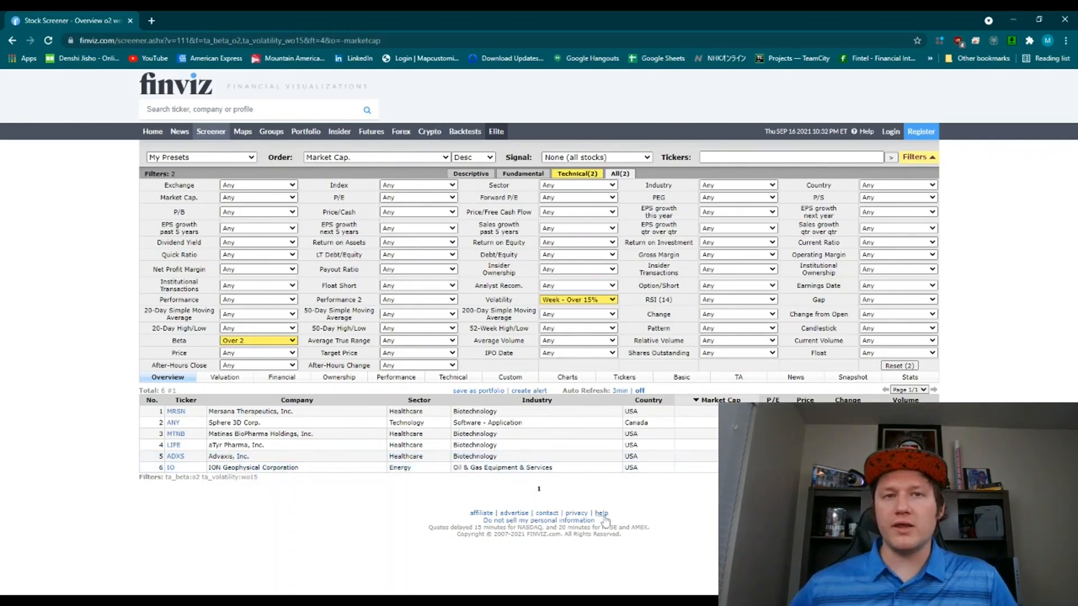
mouse_move(604, 520)
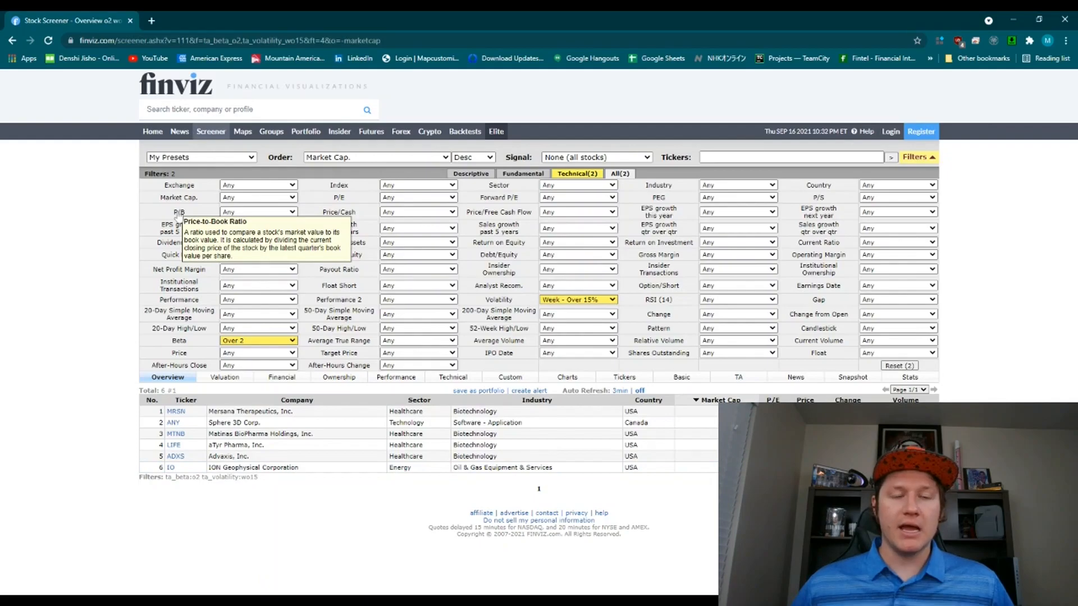
mouse_move(364, 219)
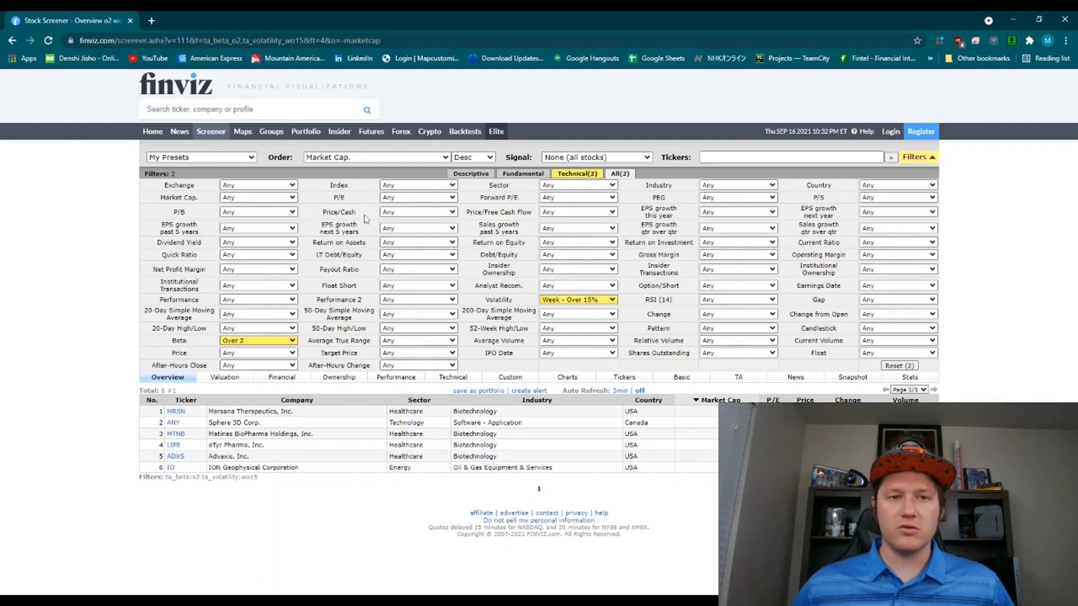
mouse_move(338, 212)
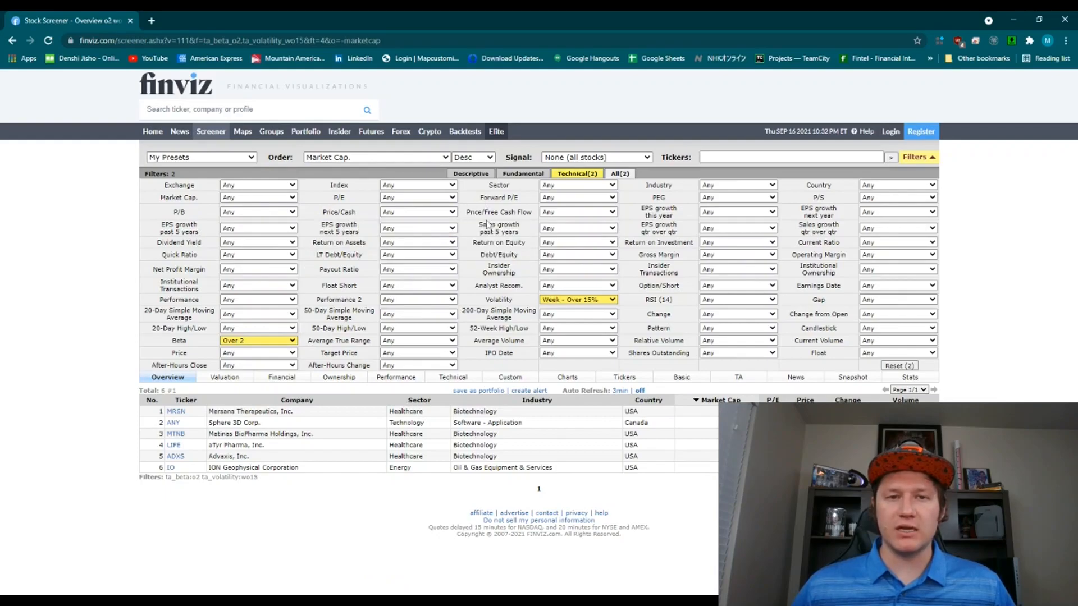
mouse_move(499, 213)
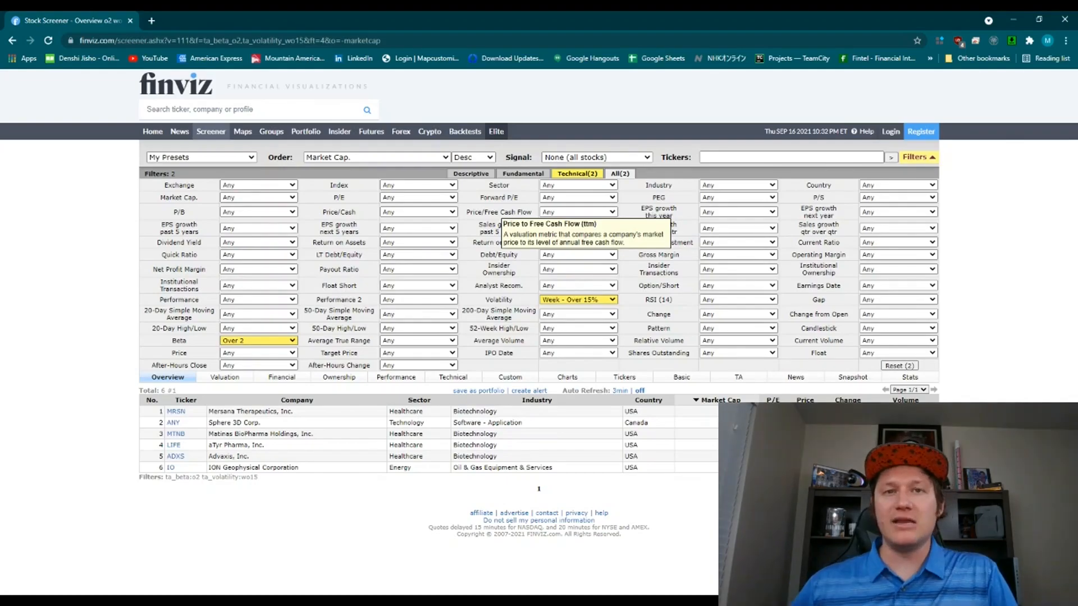
mouse_move(485, 304)
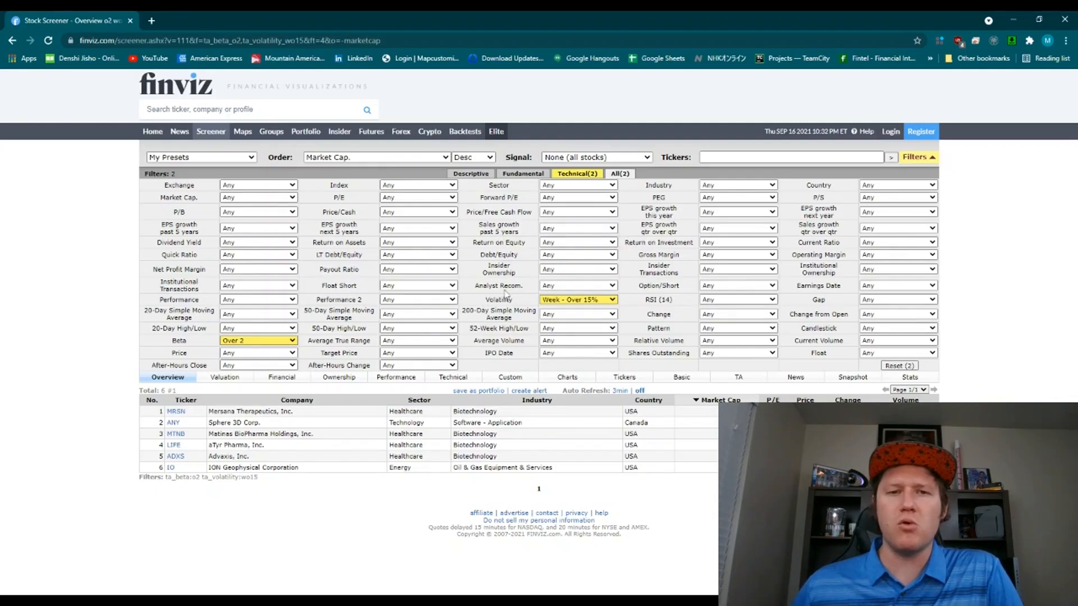
mouse_move(499, 285)
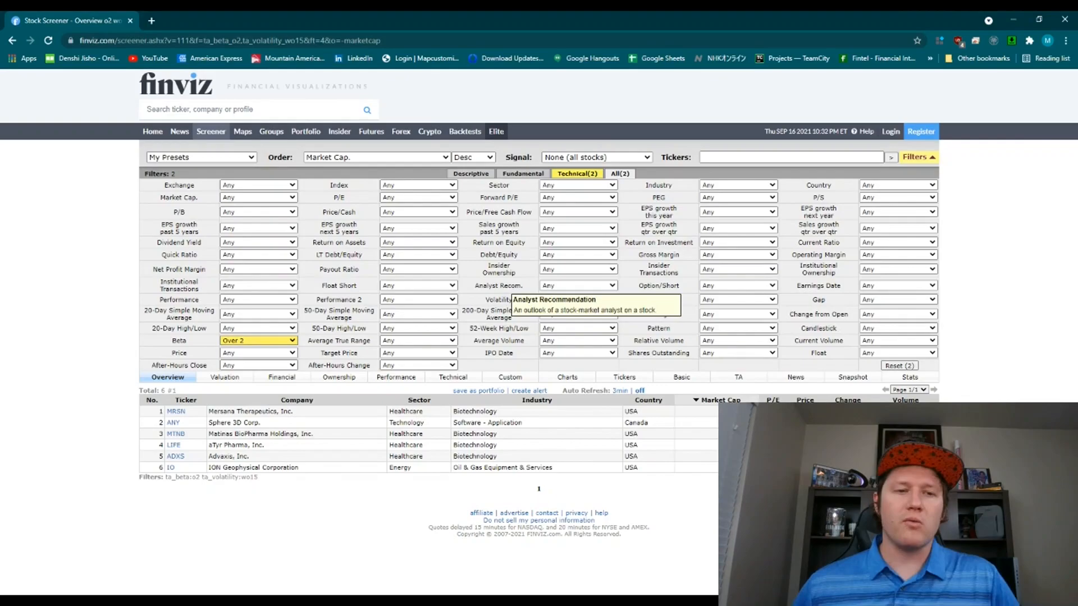
- Open the MRSN quote page from the screener results
left_click(177, 411)
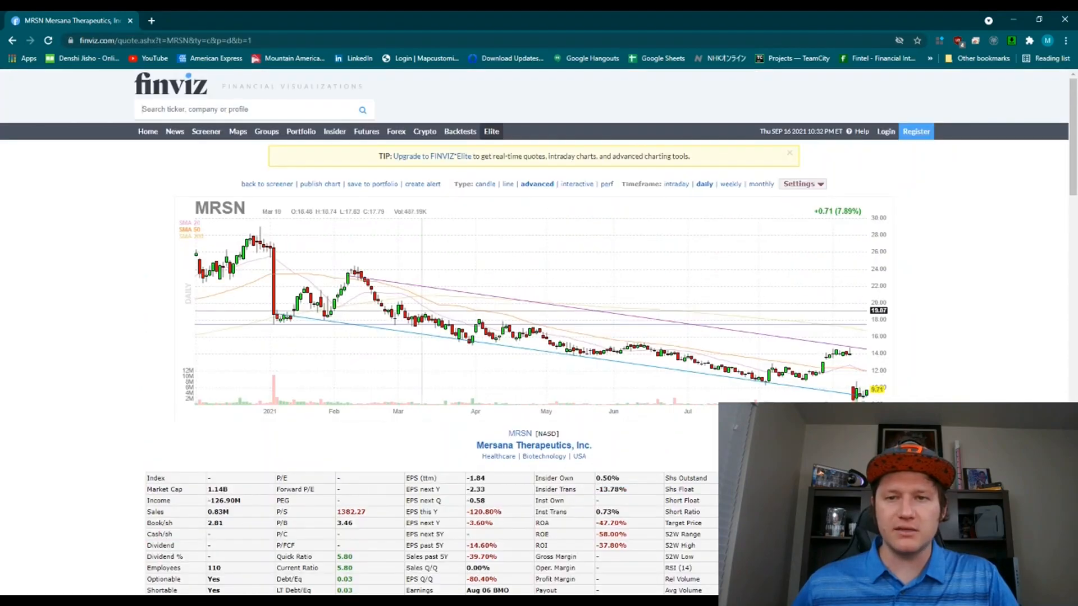
- Scroll through Mersana's quote page to review its news and financials
scroll("down", 3)
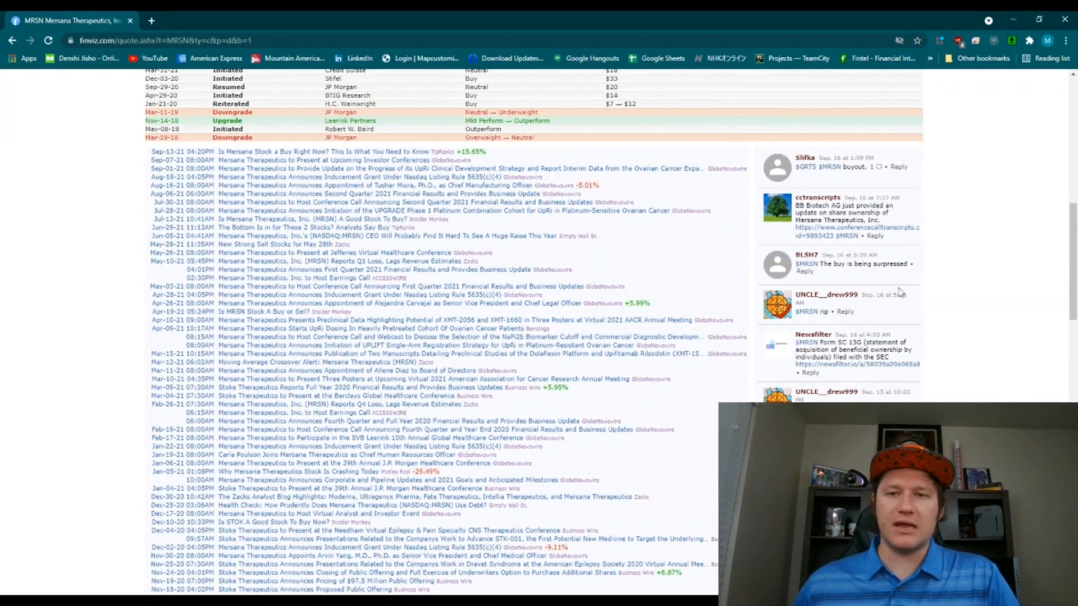
scroll("down", 3)
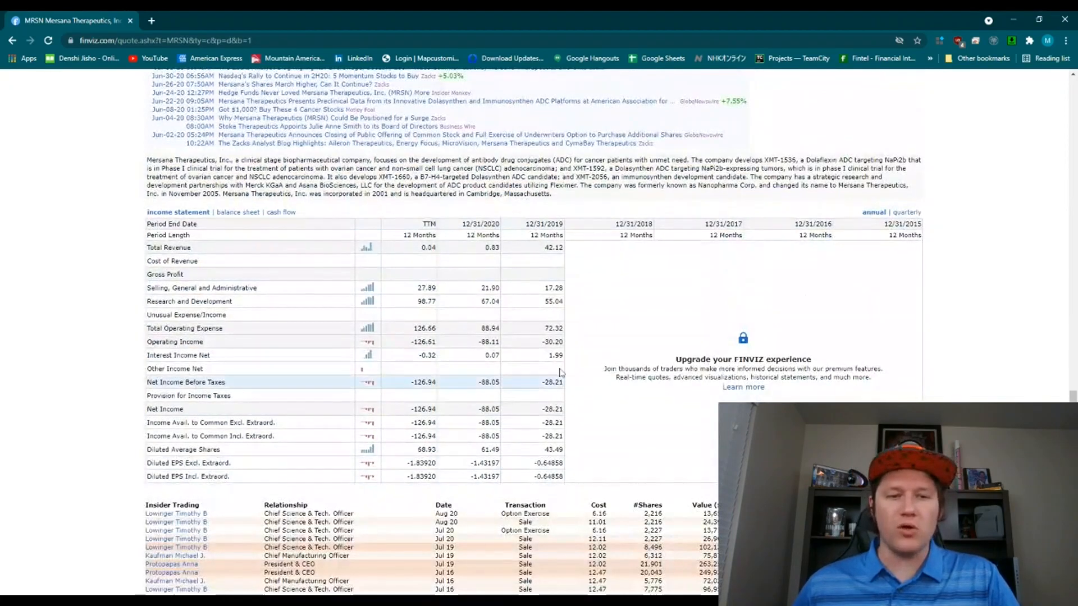
scroll("down", 3)
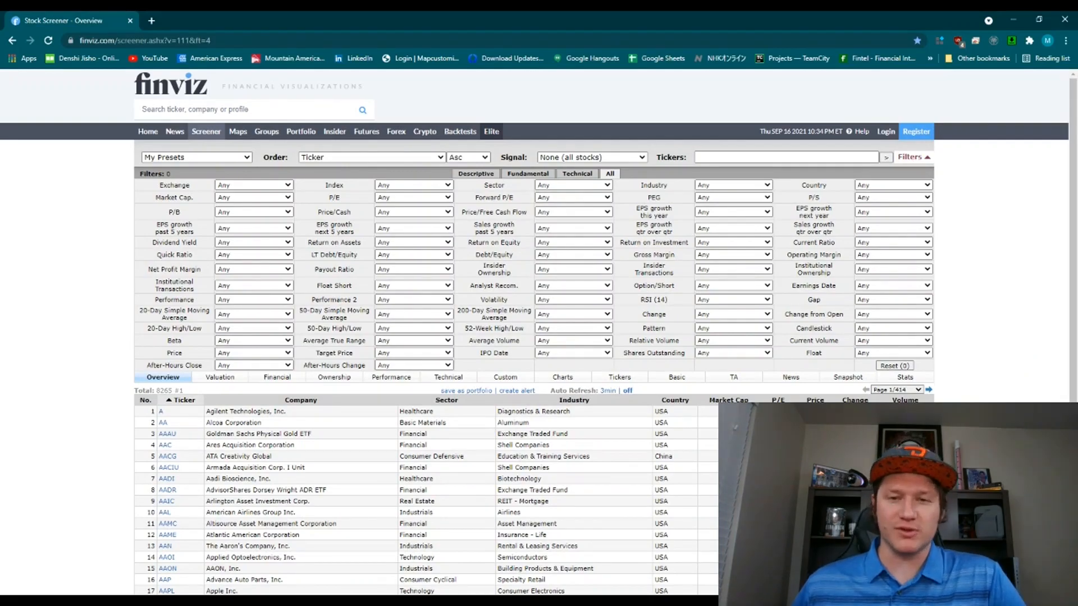
mouse_move(978, 363)
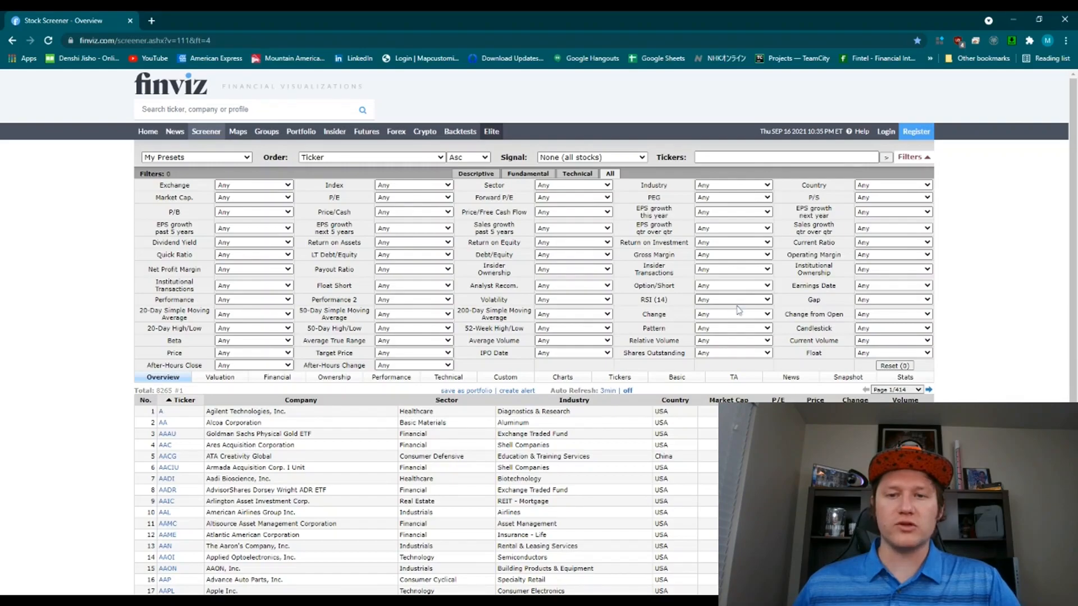
- Filter for RSI (14) Oversold (30), Relative Volume over 2 and Performance Today +5%
left_click(732, 299)
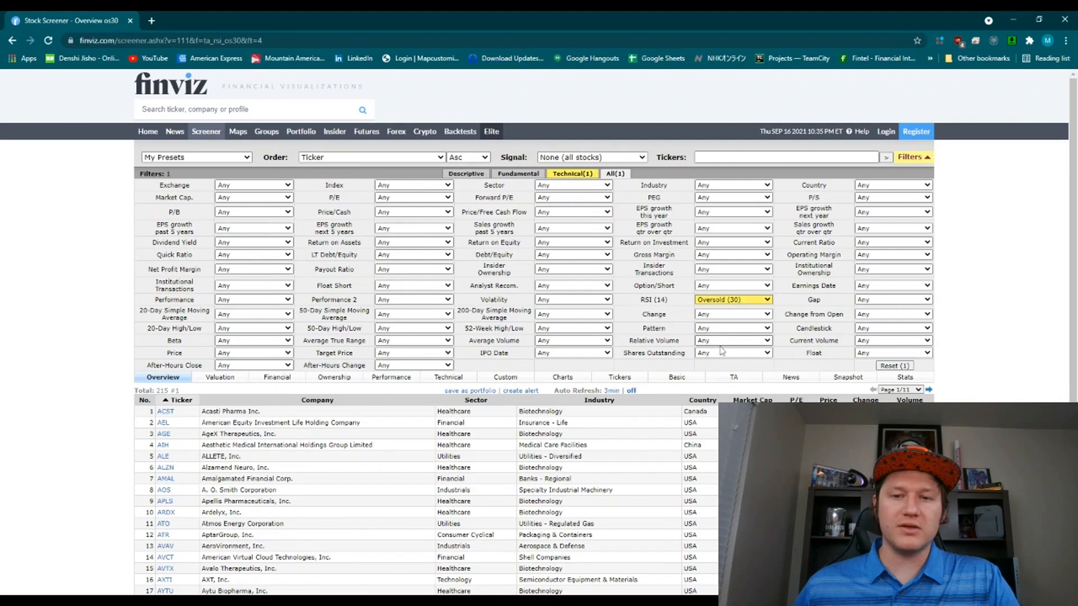
left_click(732, 340)
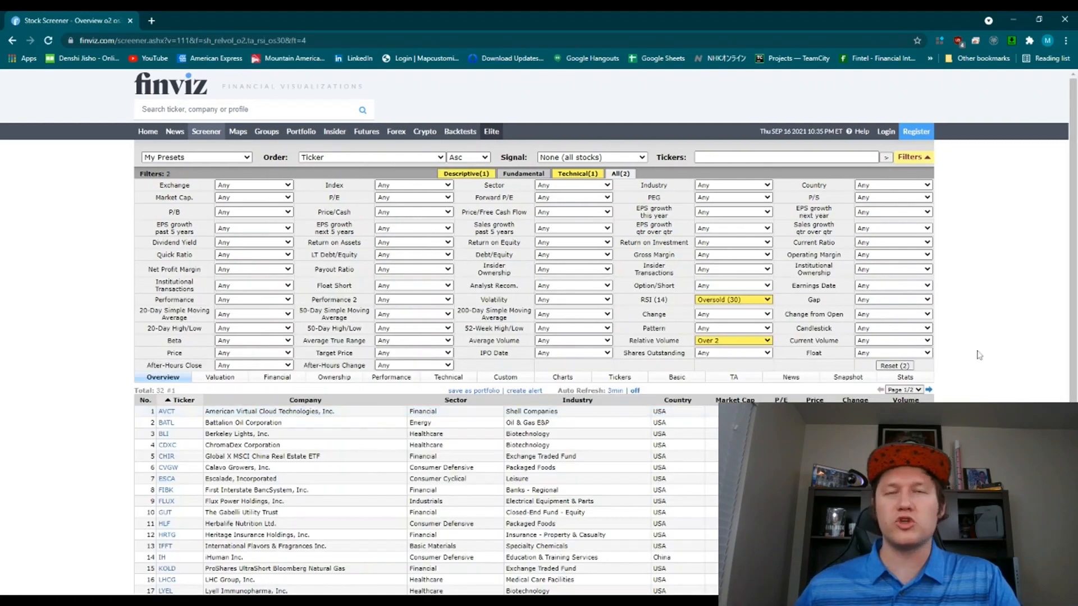
mouse_move(658, 347)
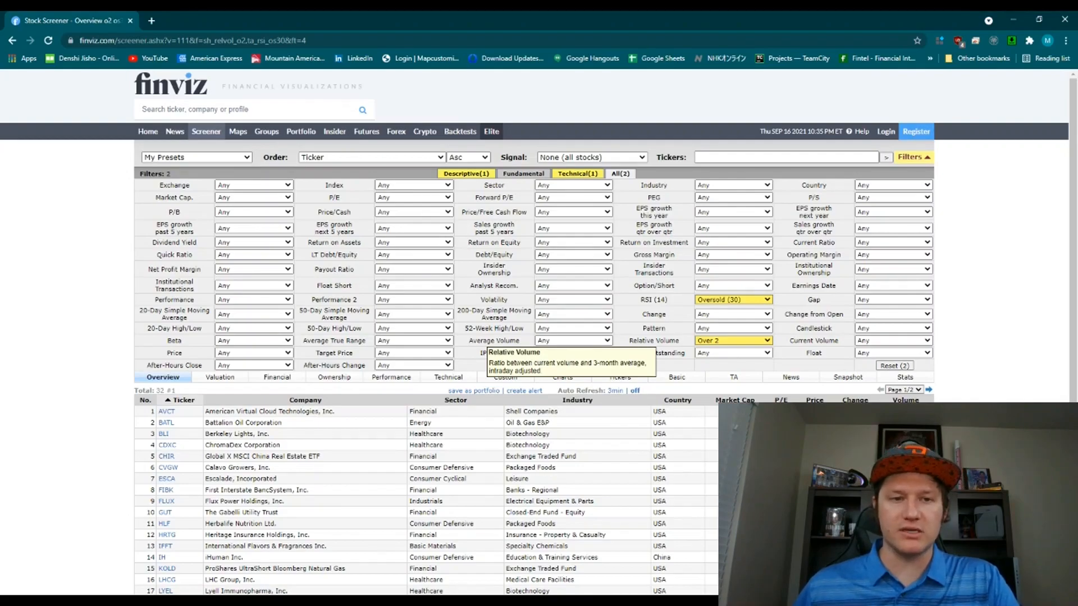
mouse_move(661, 392)
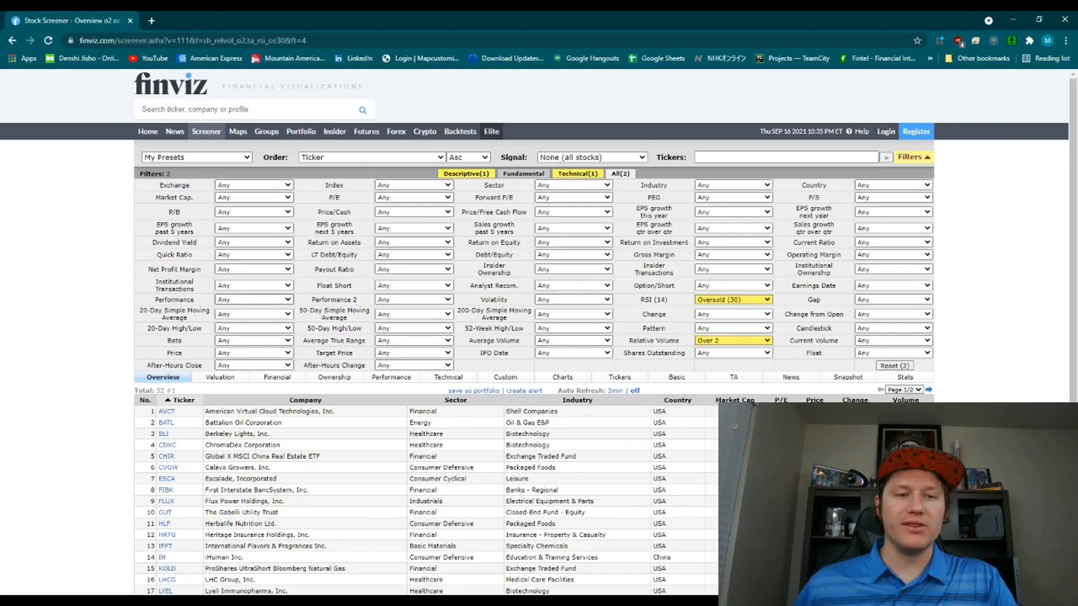
left_click(252, 299)
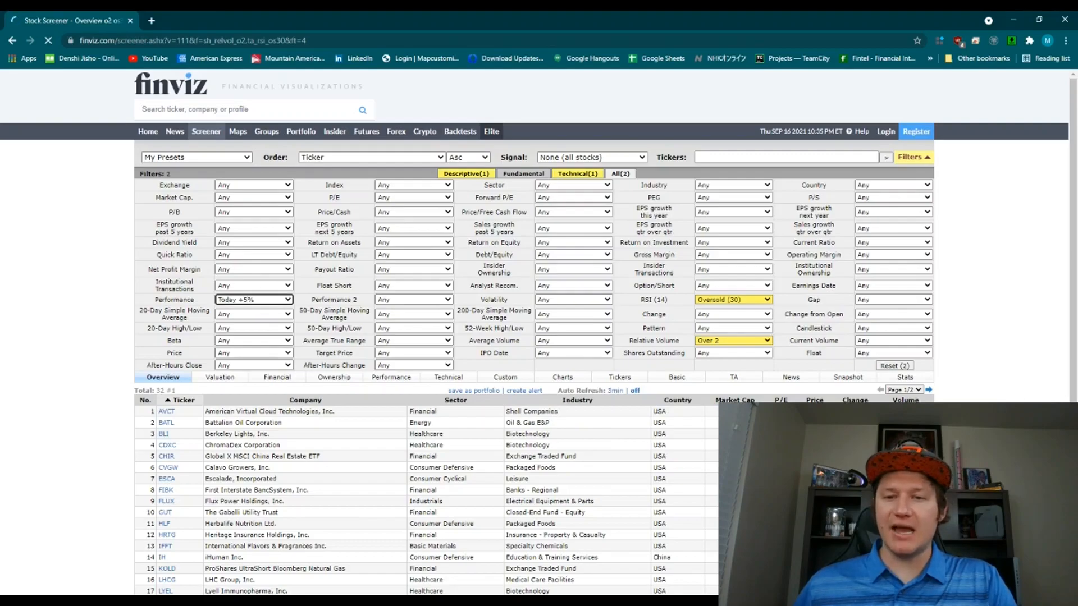